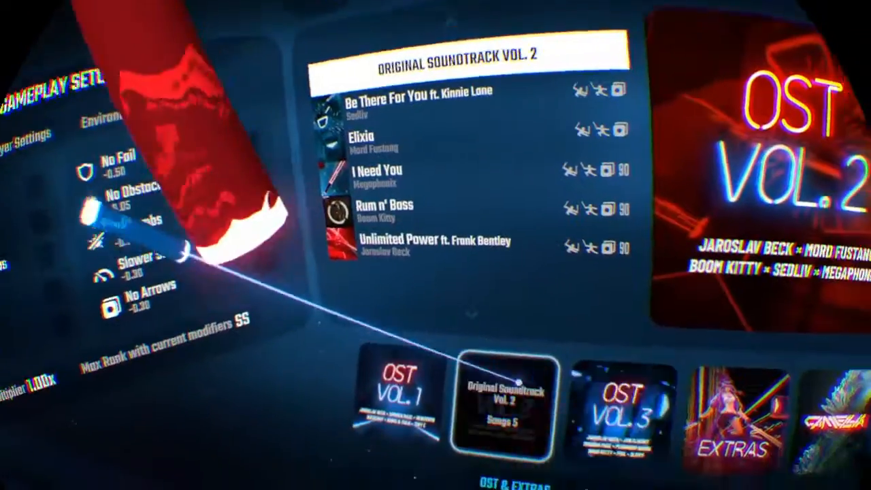
# Launch Camellia's 'Ghost' on Expert in practice mode starting at 1m 52s, normal speed.
pyautogui.click(837, 409)
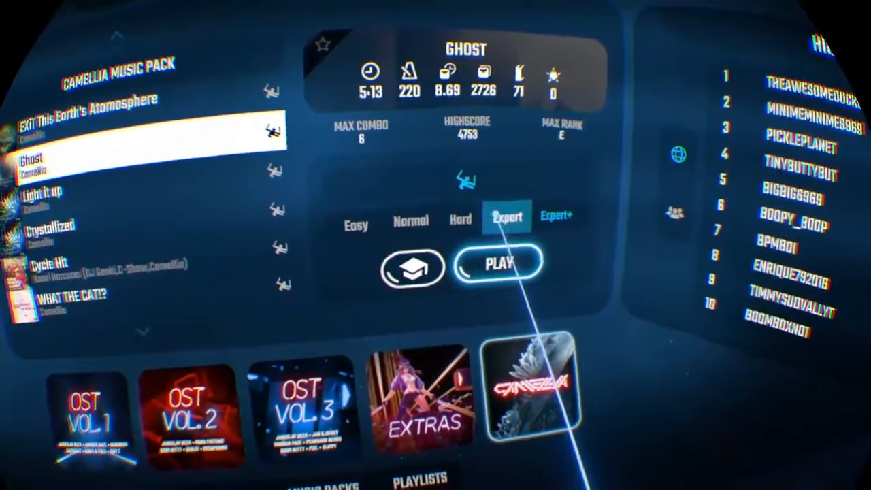
pyautogui.click(406, 269)
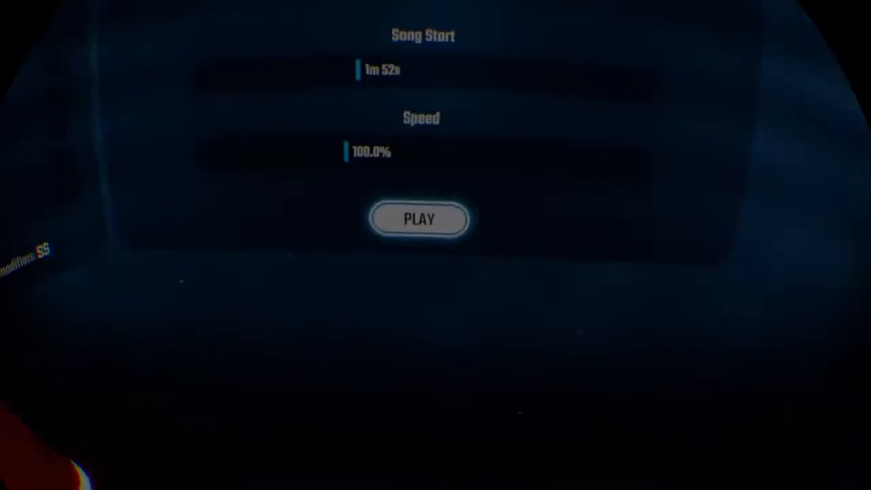
pyautogui.click(419, 219)
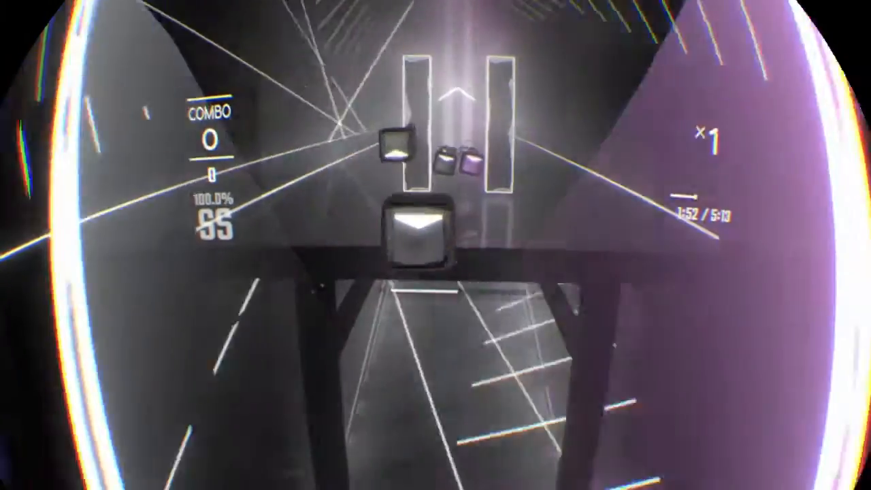